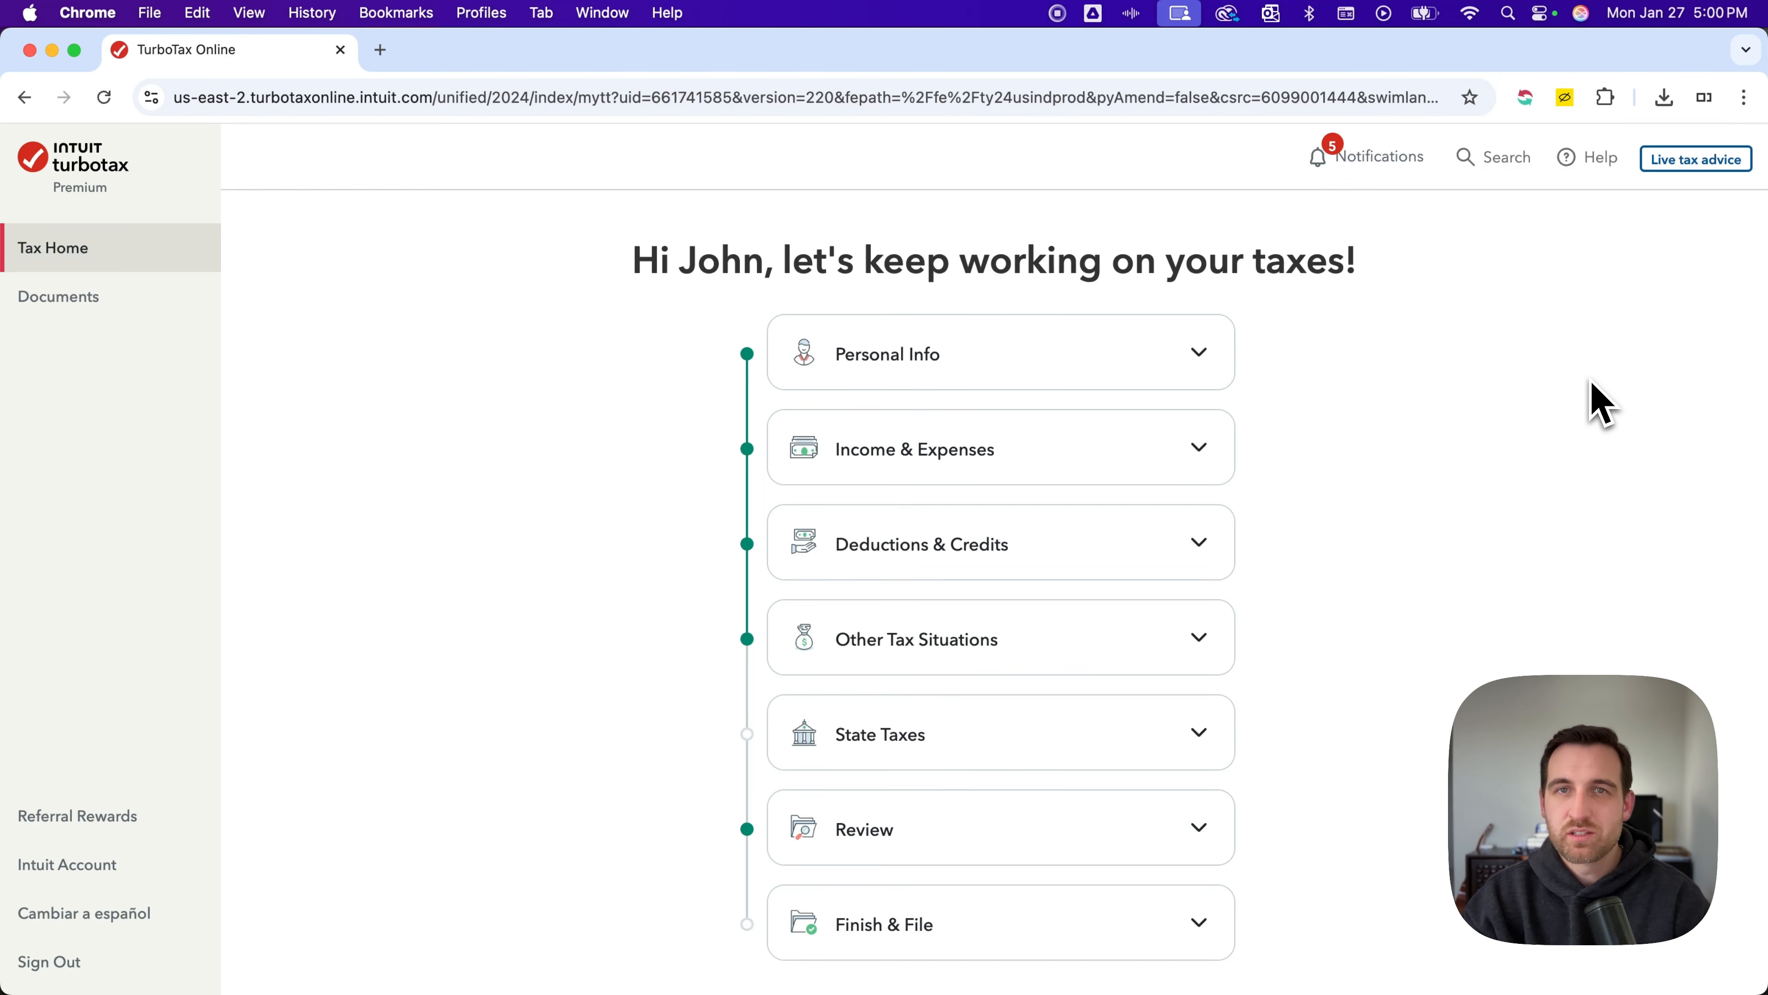
{"action": "mouse_move", "coordinate": [62, 254]}
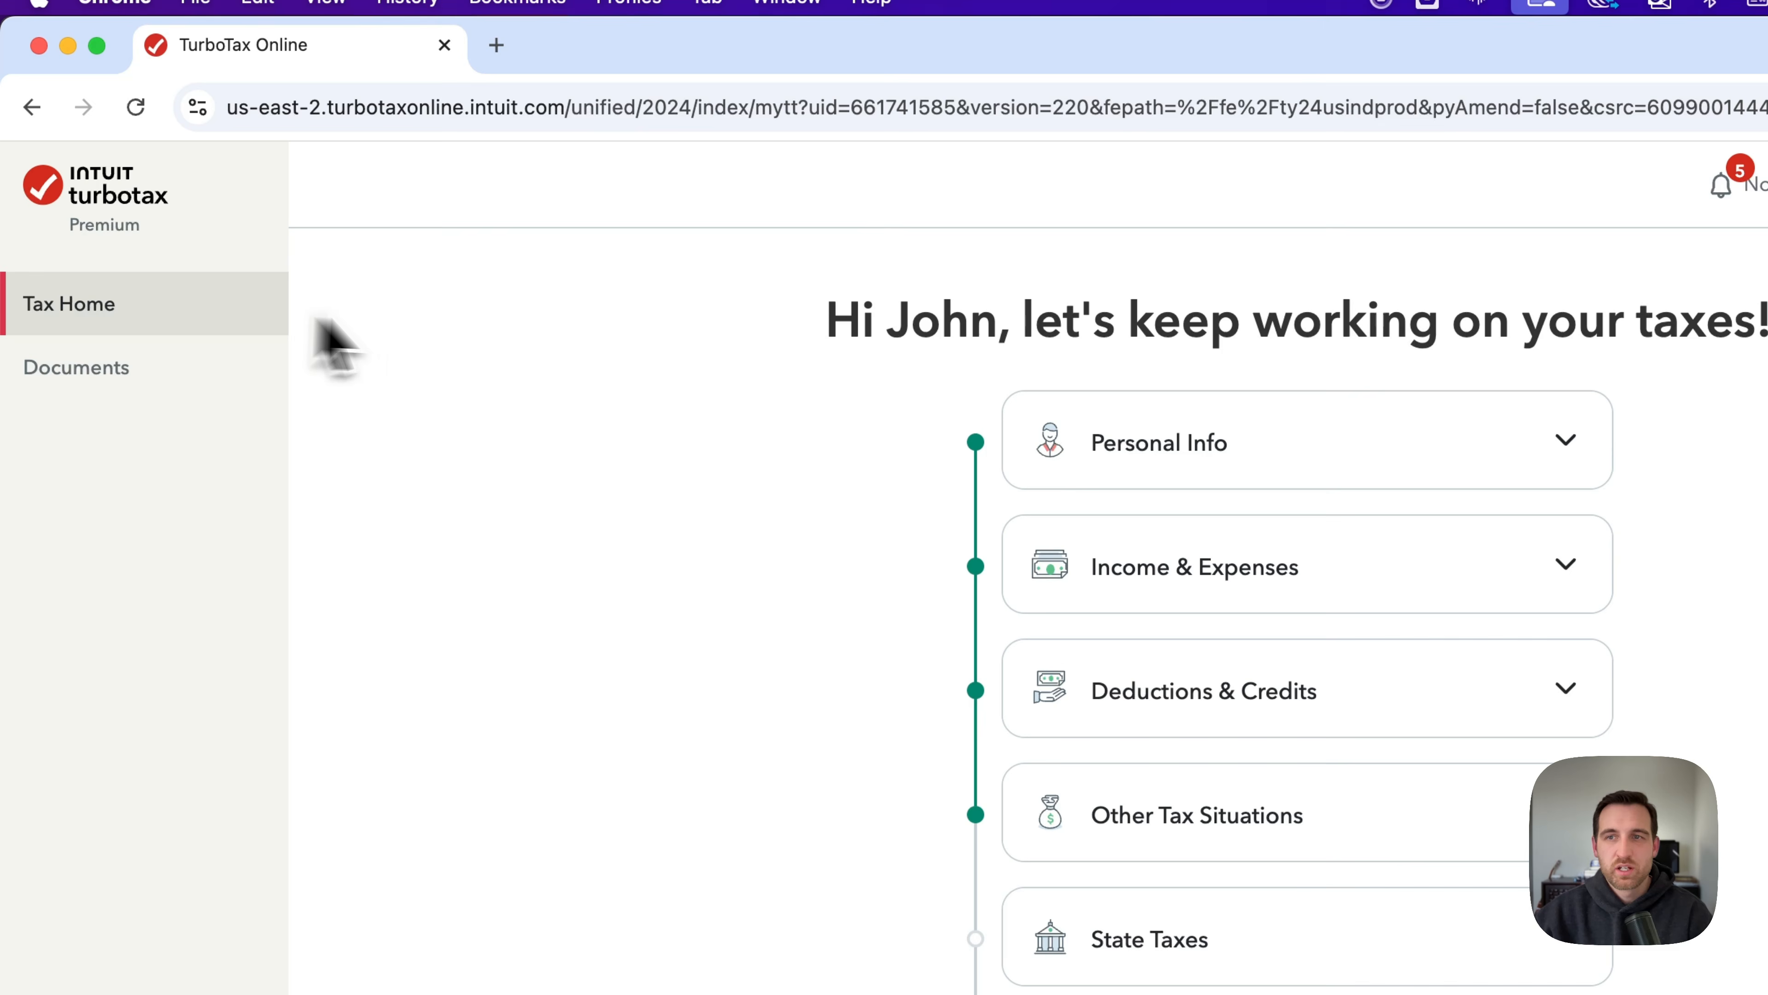
{"action": "mouse_move", "coordinate": [775, 437]}
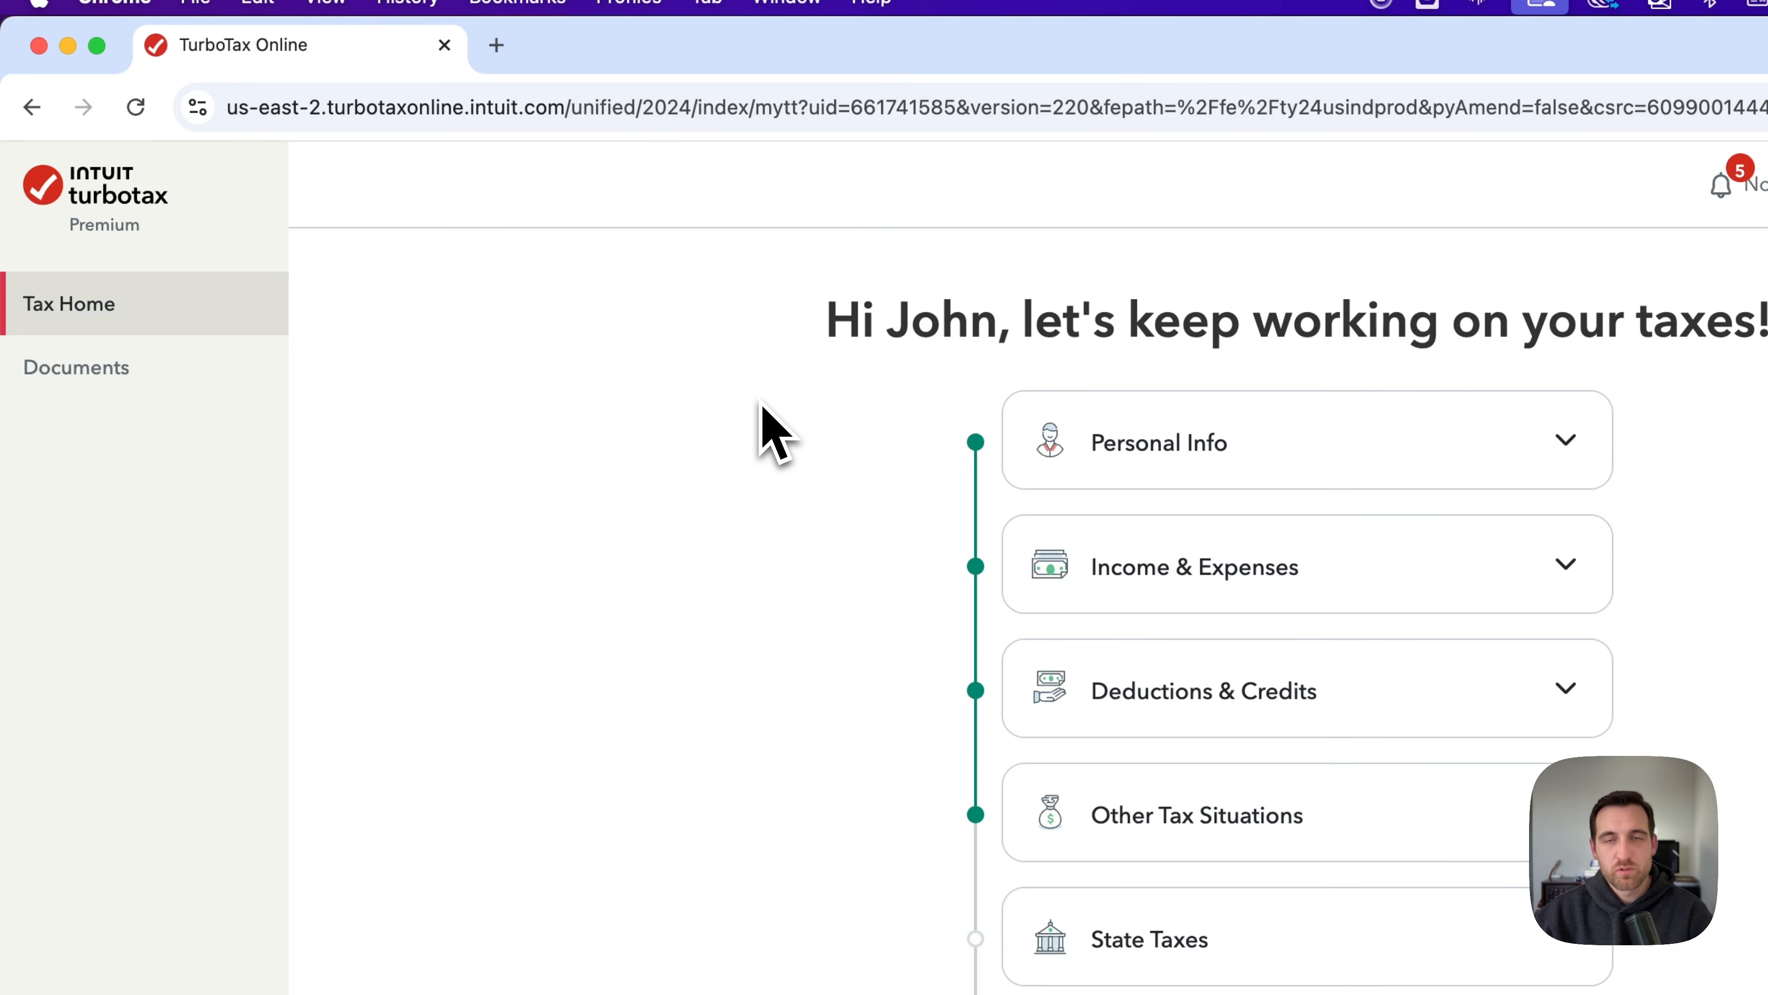
Expand 'Your tax returns & documents' on Tax Home to list the accepted federal and Indiana returns.
{"action": "scroll", "scroll_direction": "down", "scroll_amount": 3}
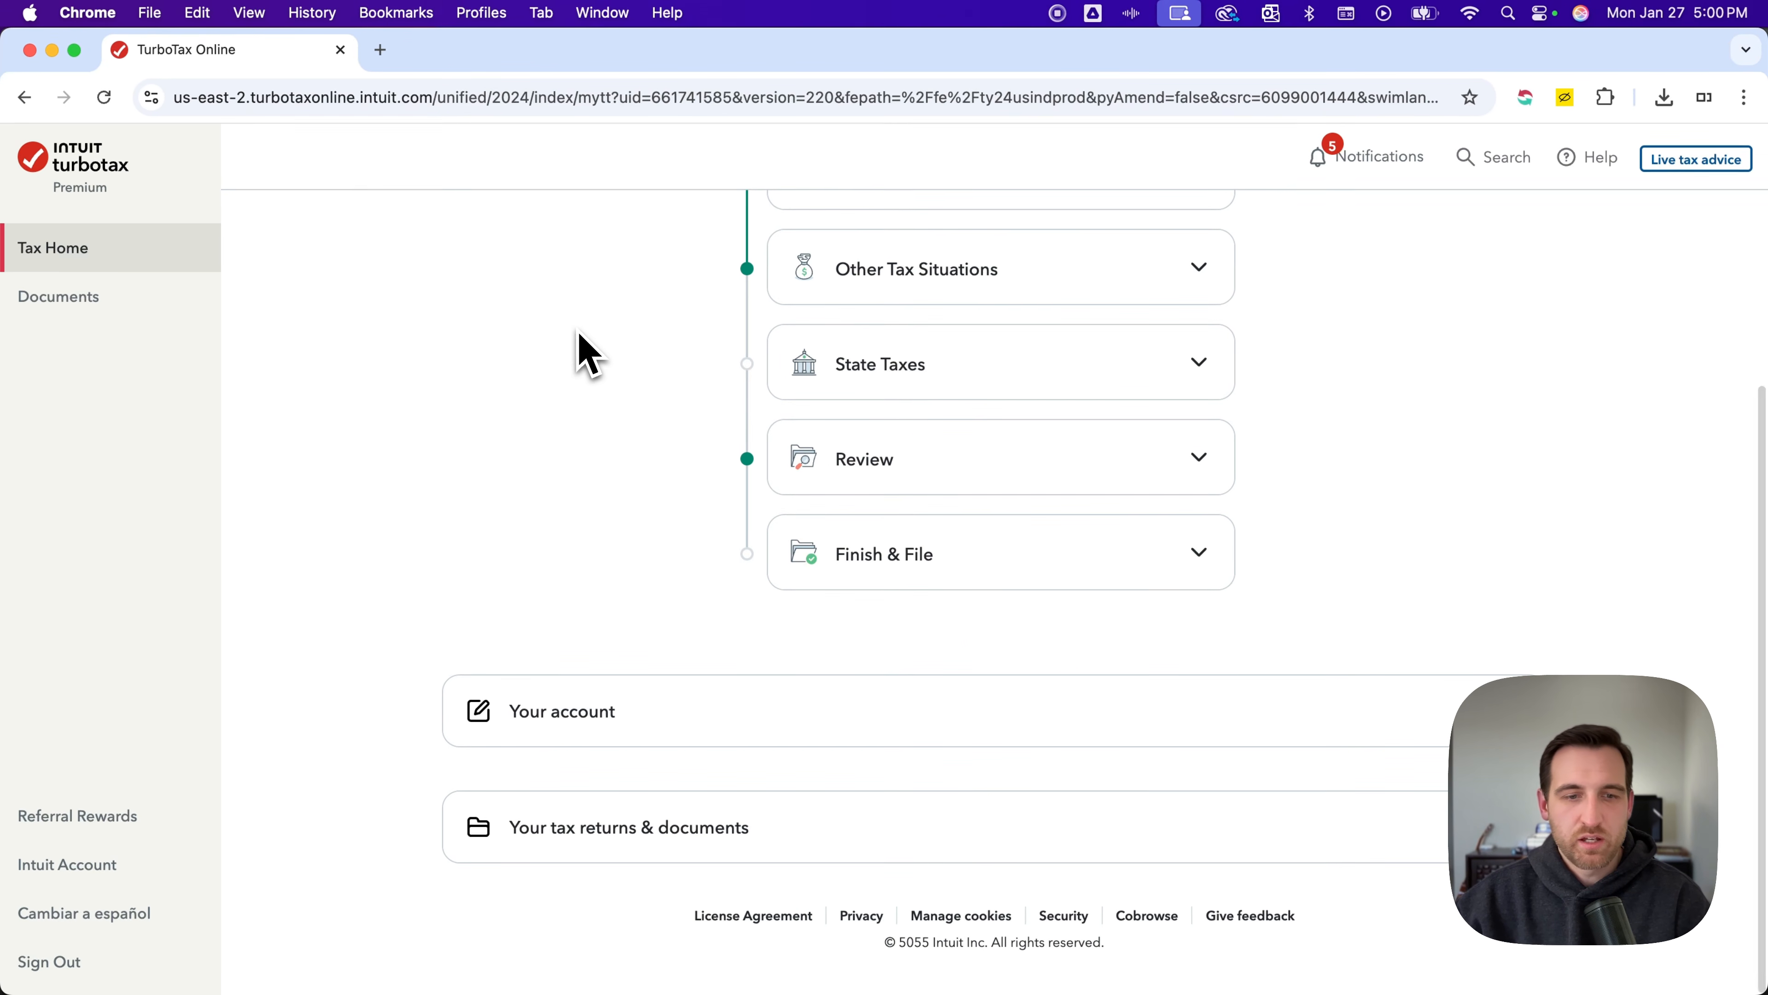
{"action": "mouse_move", "coordinate": [669, 839]}
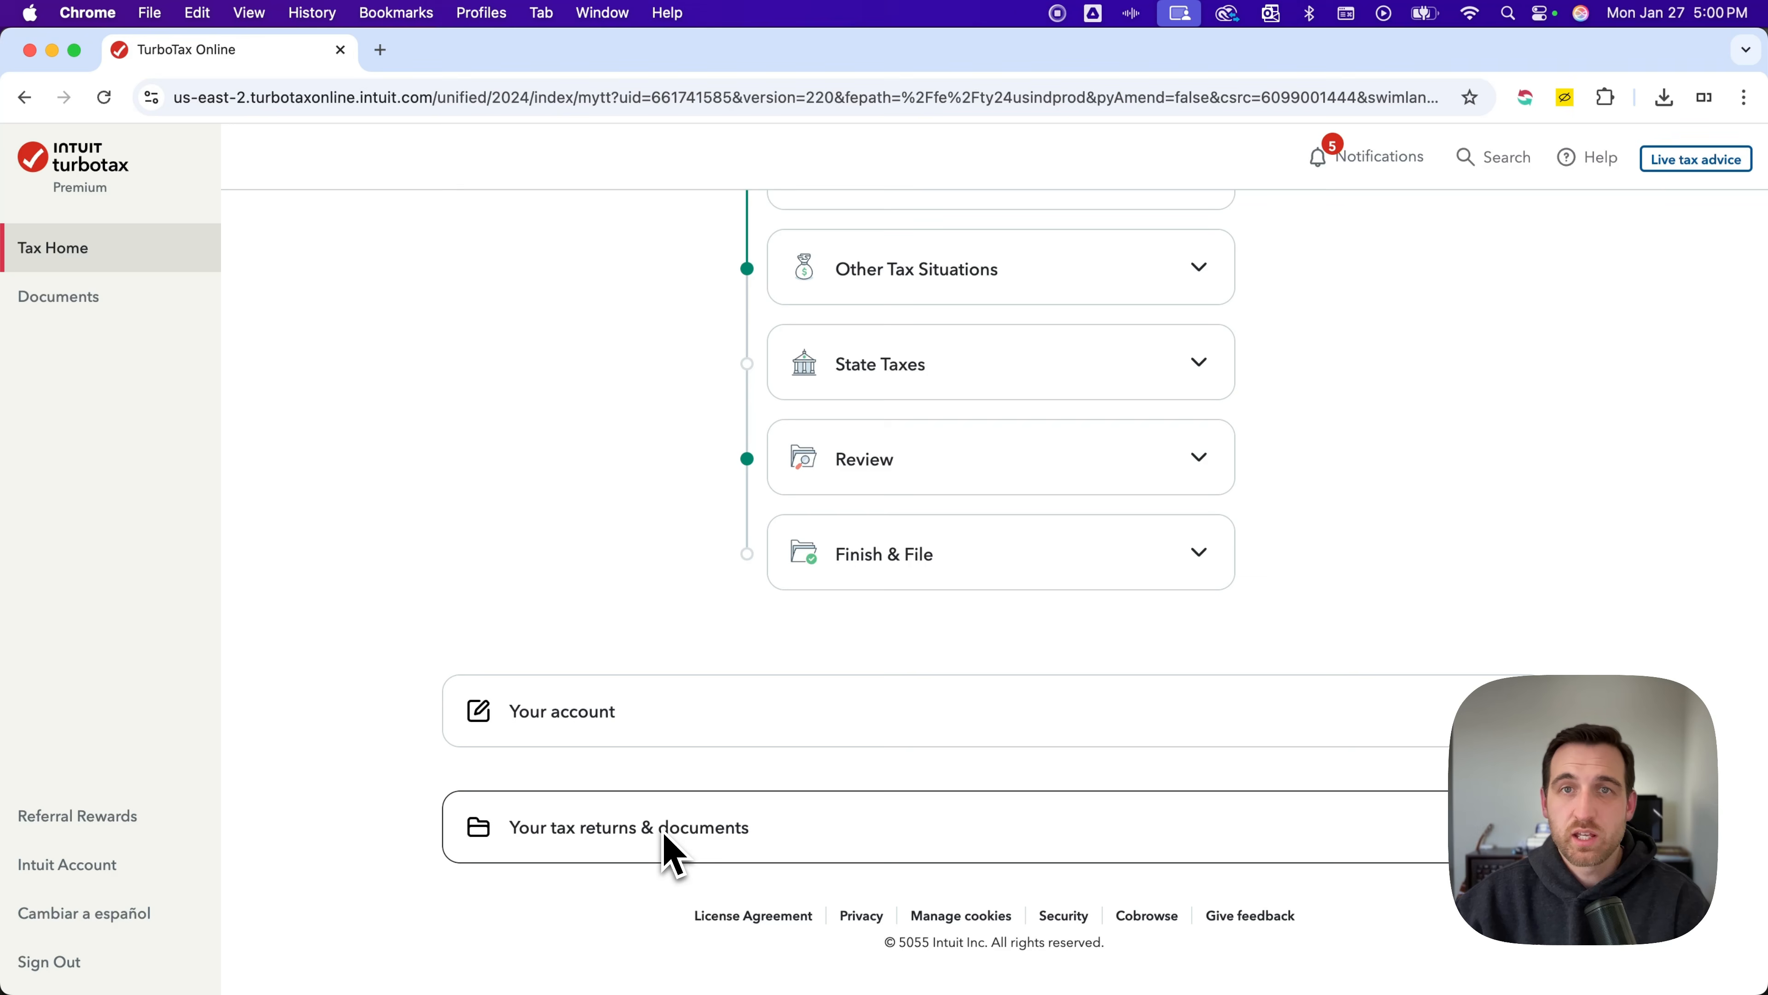
{"action": "left_click", "coordinate": [628, 826]}
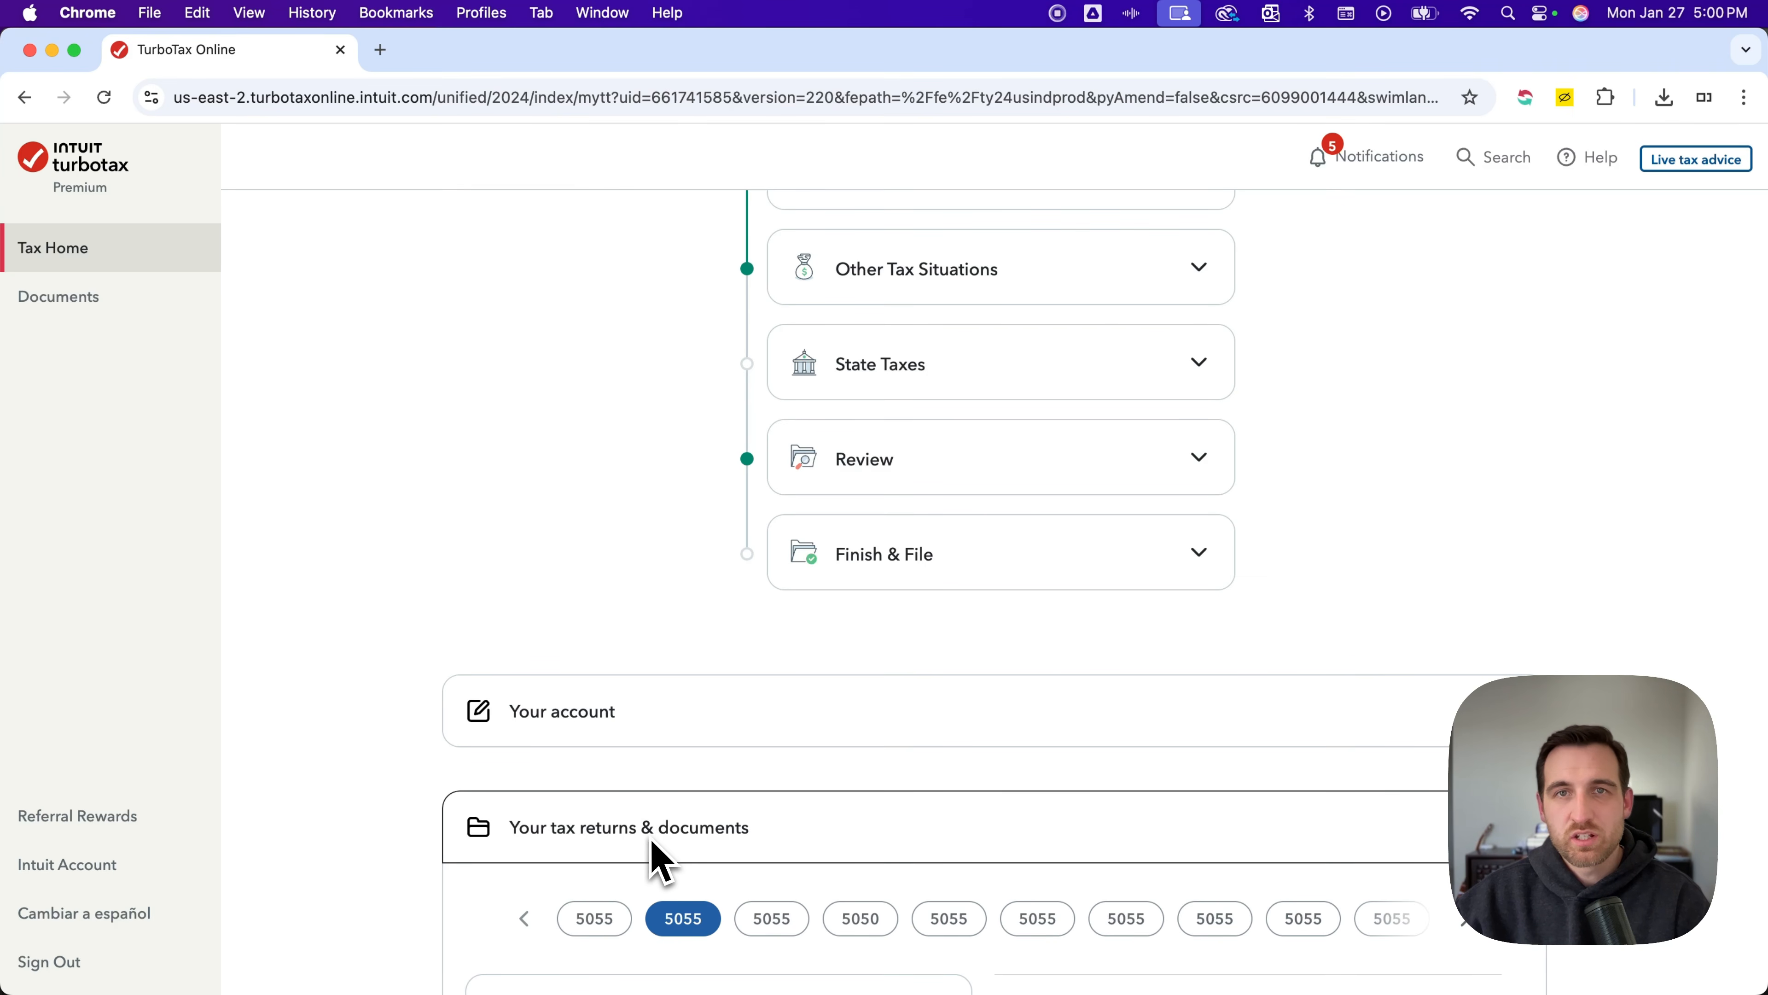
{"action": "left_click", "coordinate": [628, 826]}
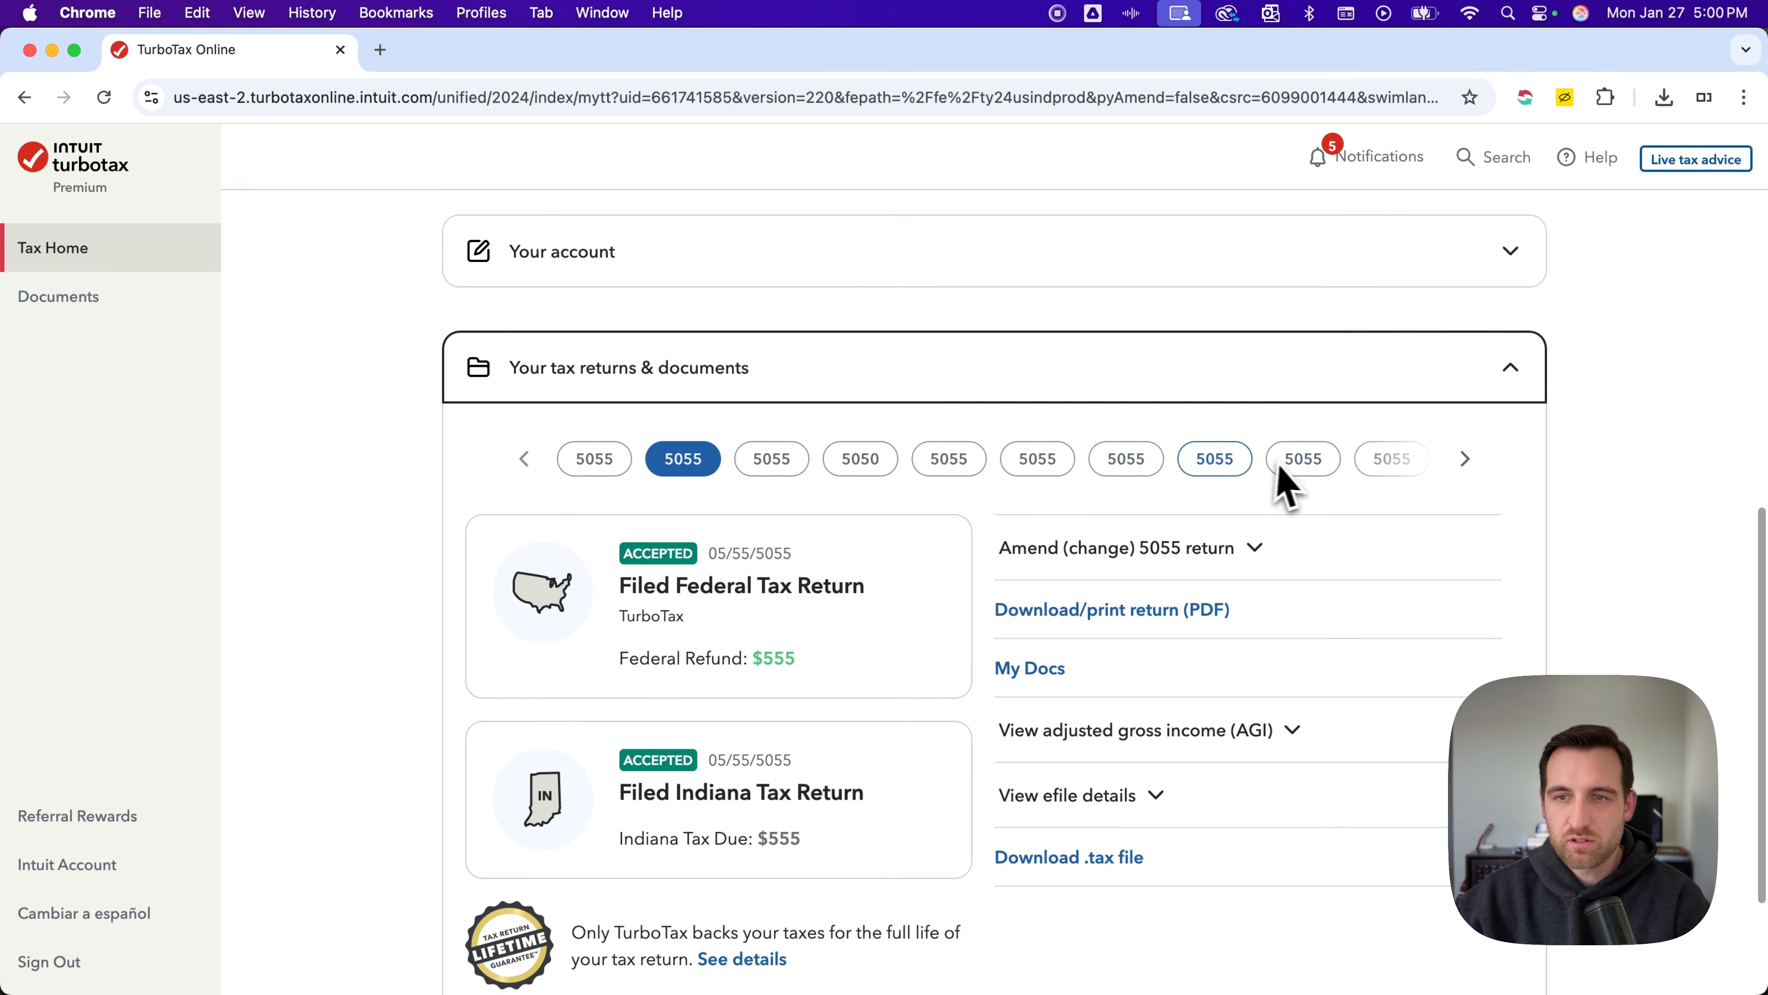
{"action": "mouse_move", "coordinate": [859, 458]}
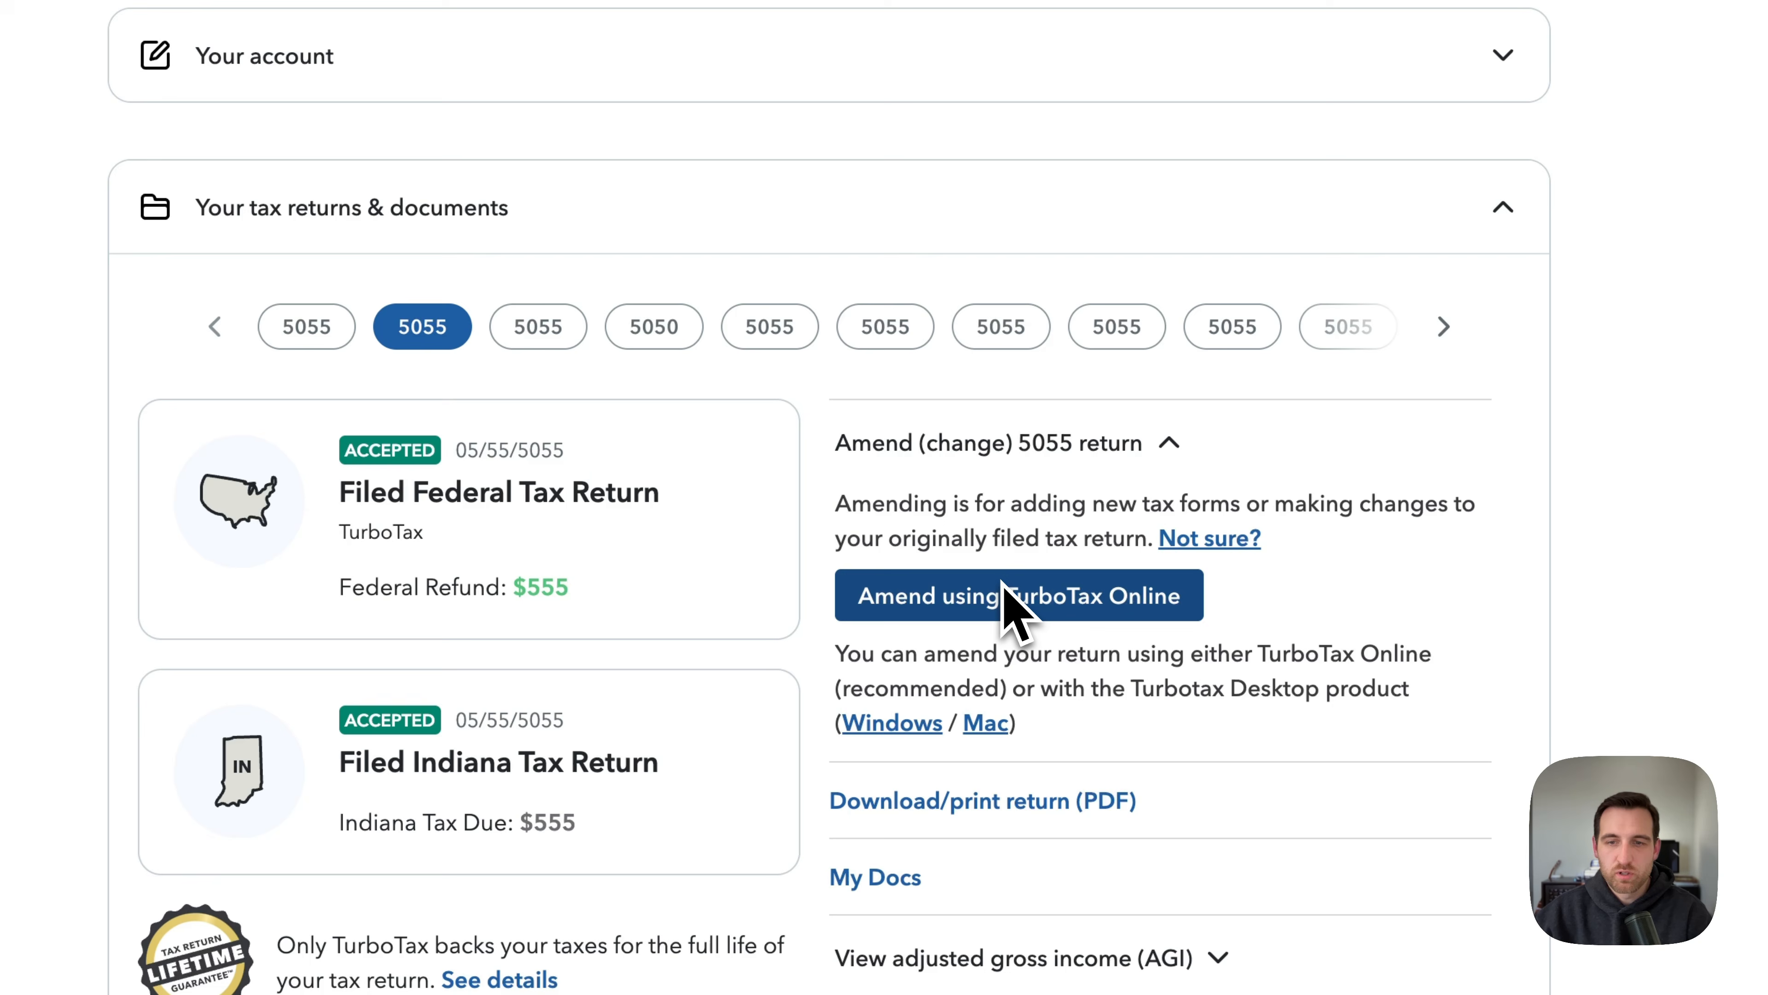
{"action": "mouse_move", "coordinate": [1020, 632]}
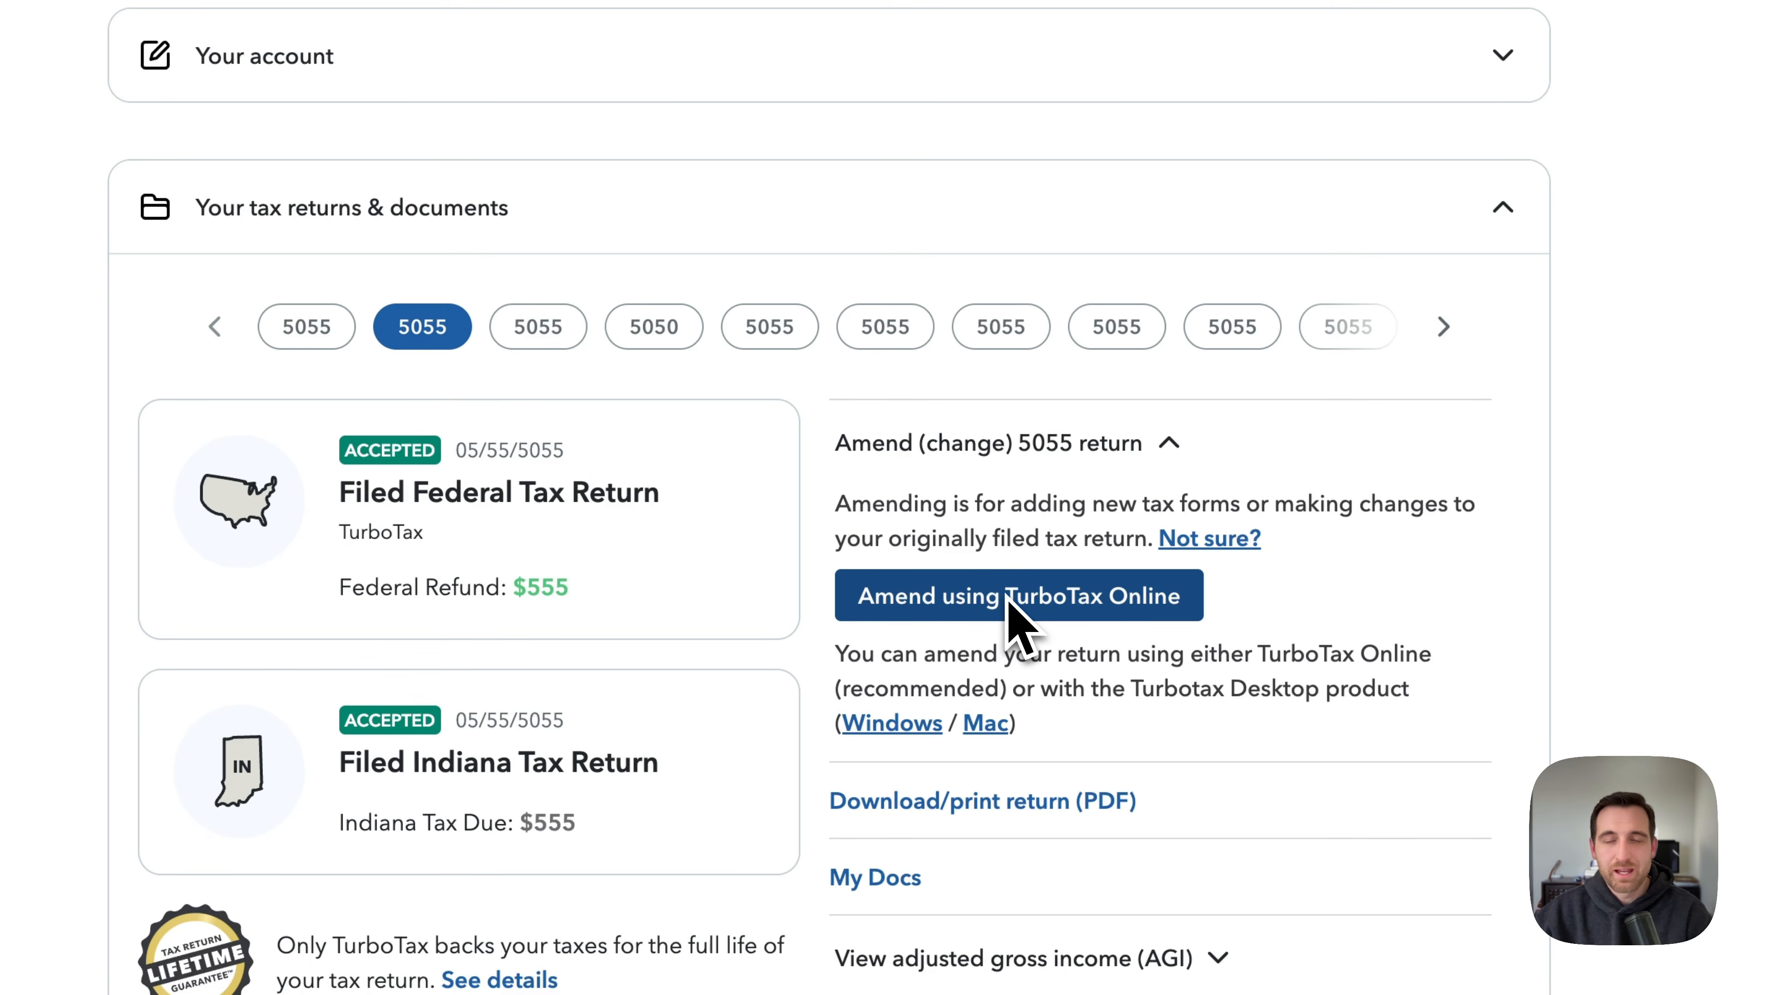